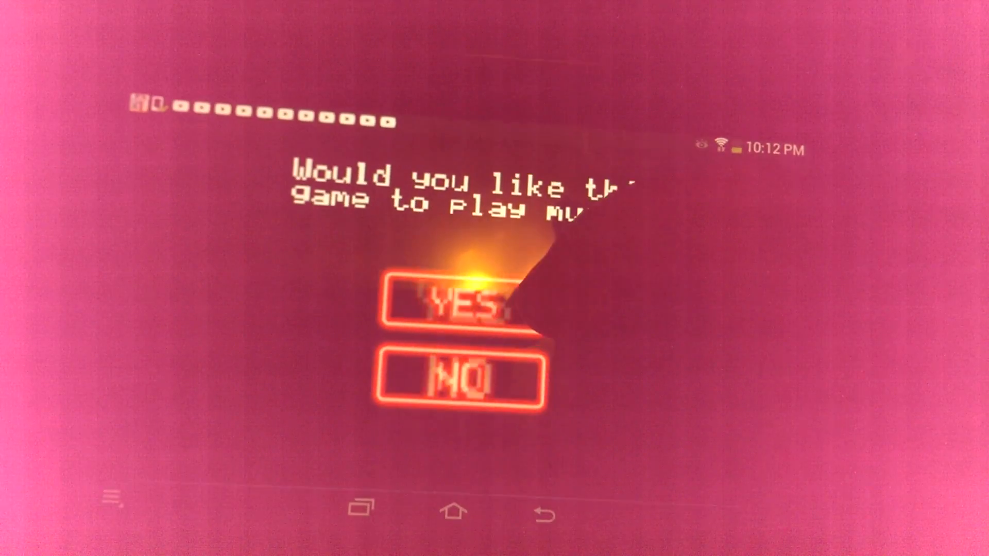
Step: Enable the game music, lower its volume from 100 to about 55, and confirm
left_click(448, 309)
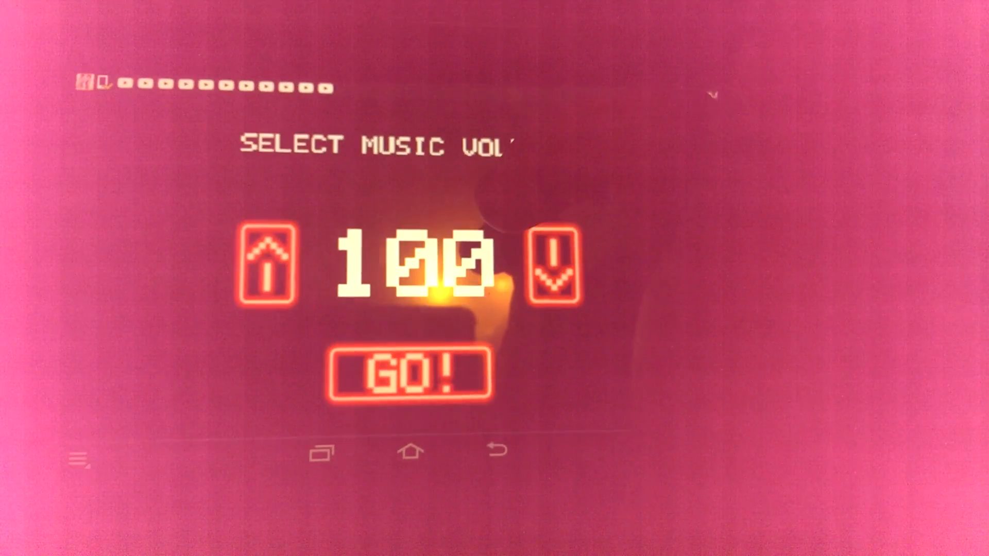
left_click(554, 262)
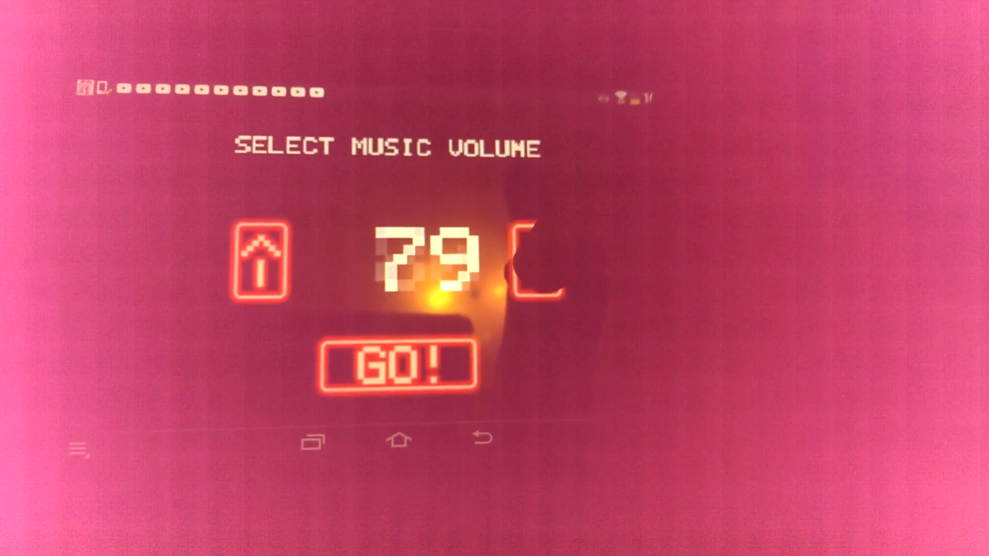
left_click(536, 264)
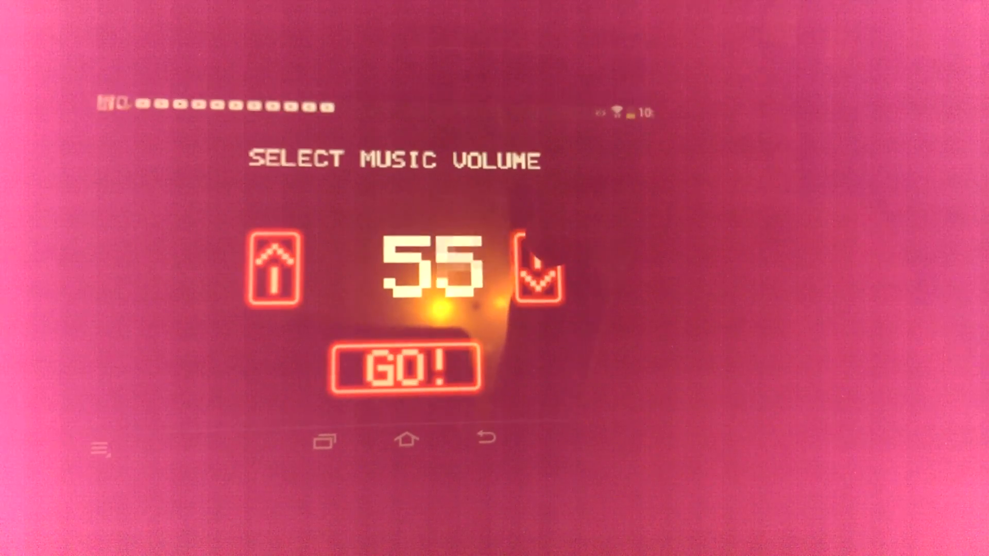
left_click(397, 366)
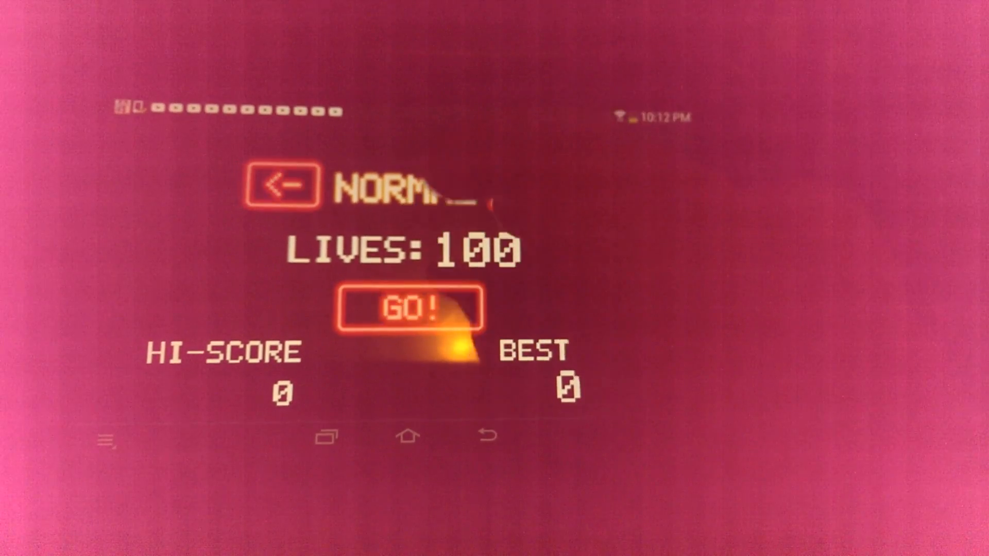
Step: Select Easy difficulty with 150 lives and begin the run
left_click(284, 189)
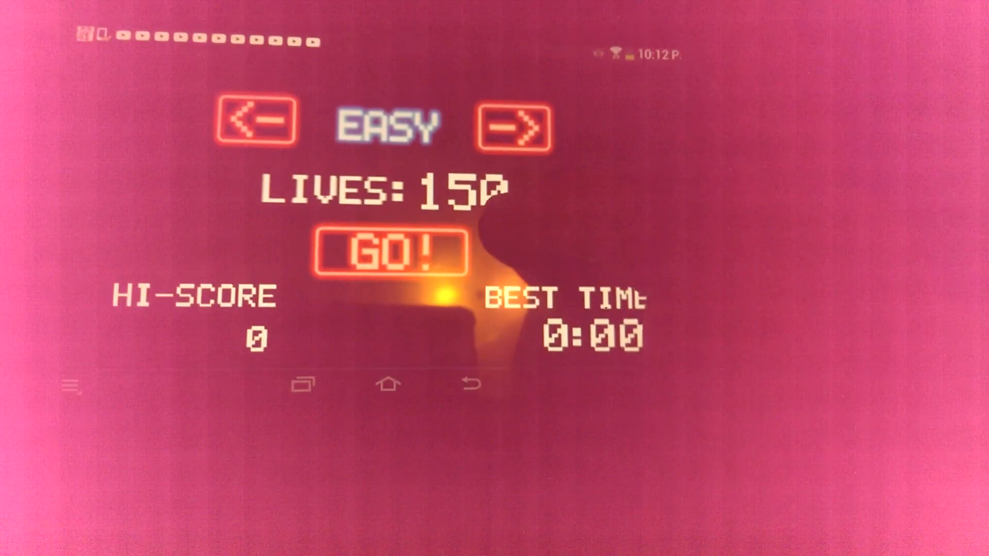
left_click(388, 252)
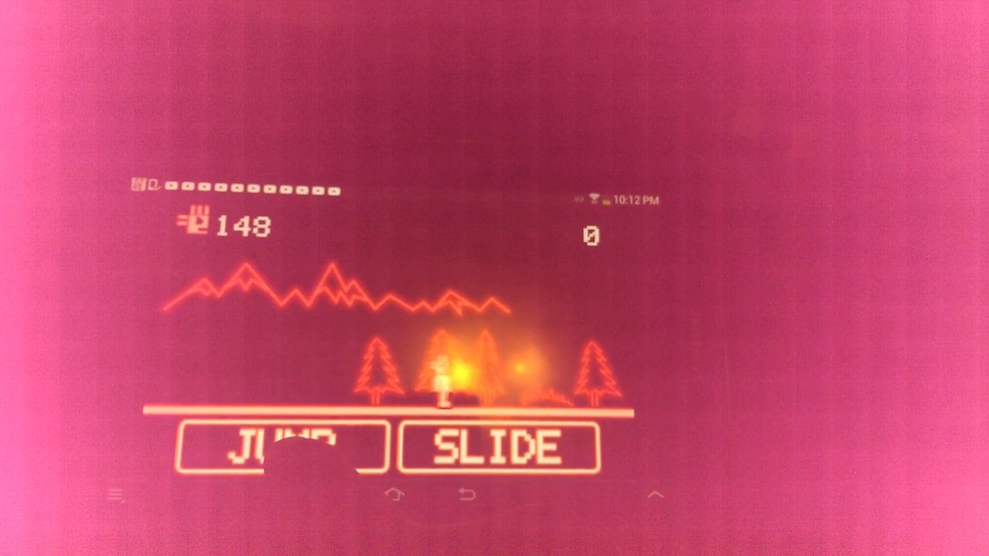
Step: Jump over obstacles in the opening stretch as lives fall to 136
left_click(281, 445)
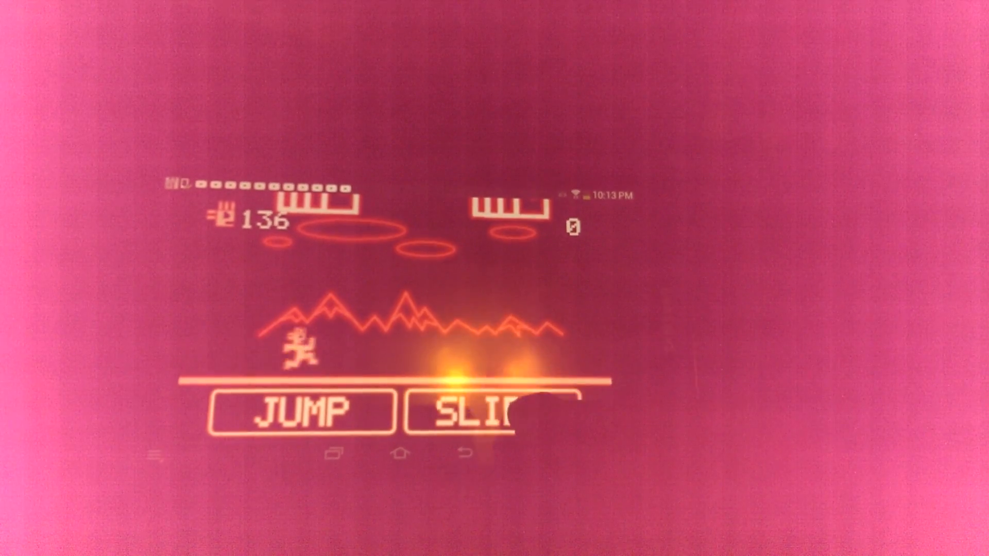
Step: Slide and jump past traps until the lives counter reaches 109
left_click(480, 417)
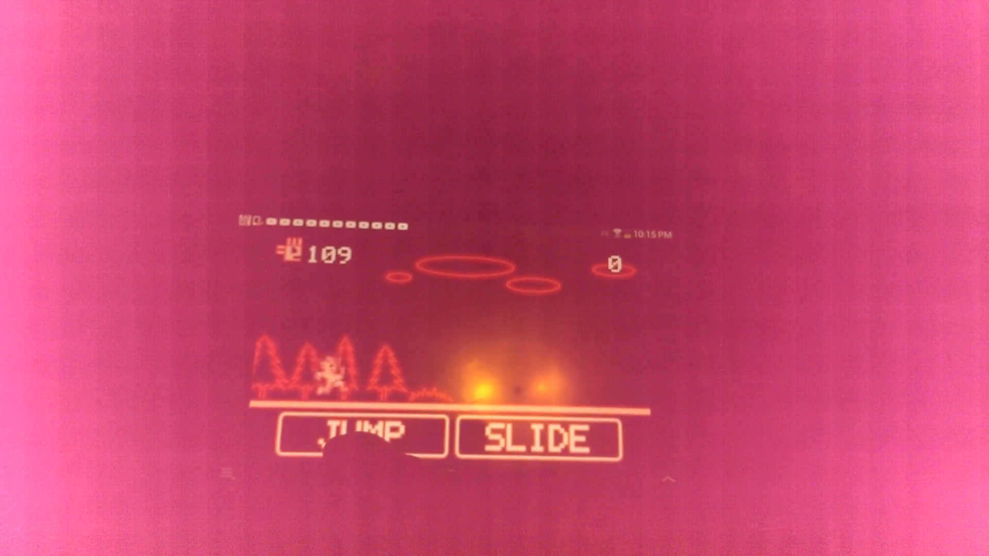
left_click(354, 436)
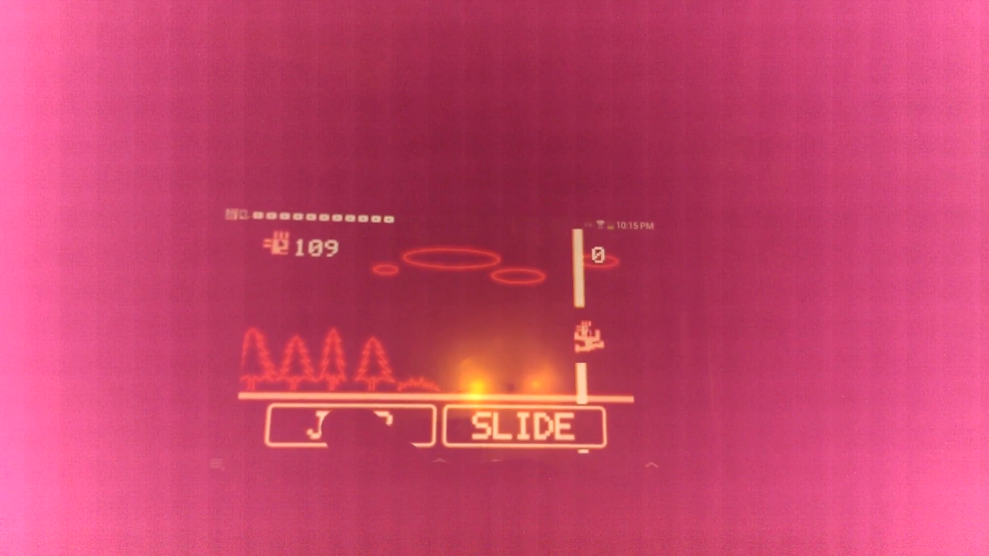